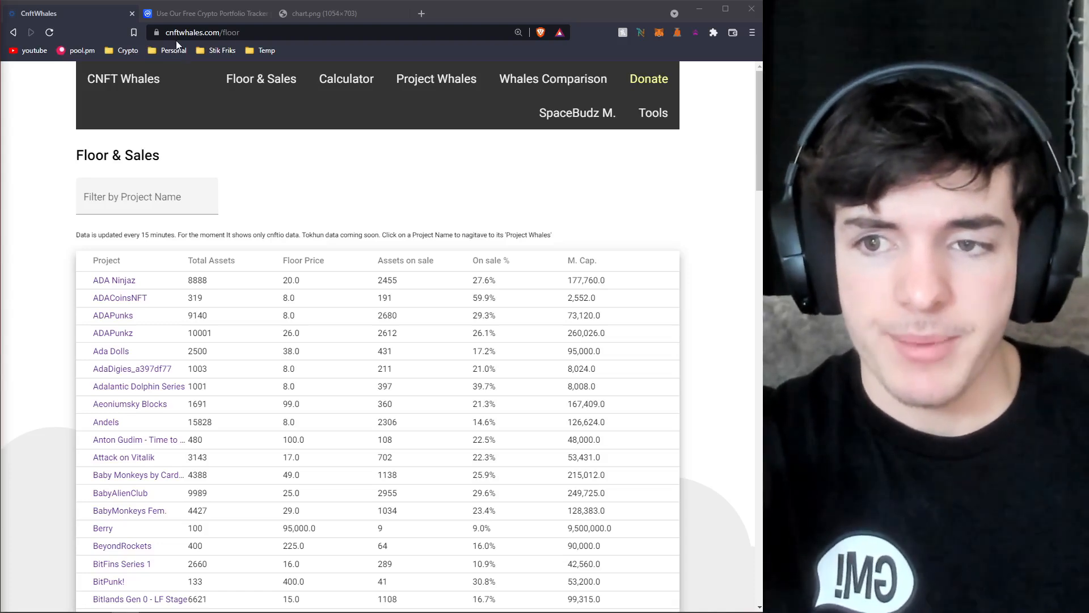
mouse_move(300, 159)
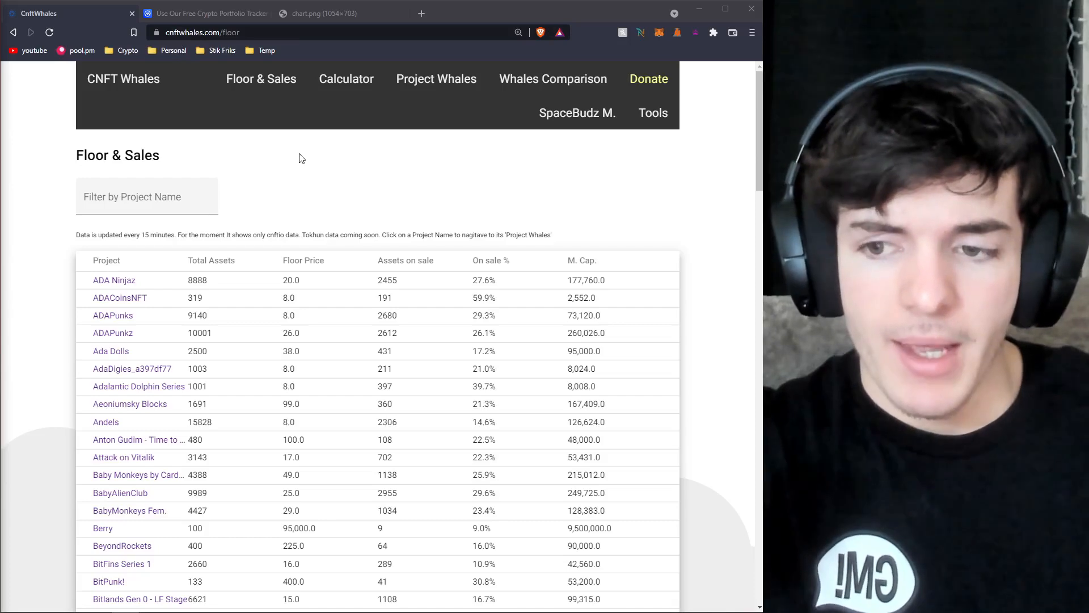
mouse_move(515, 107)
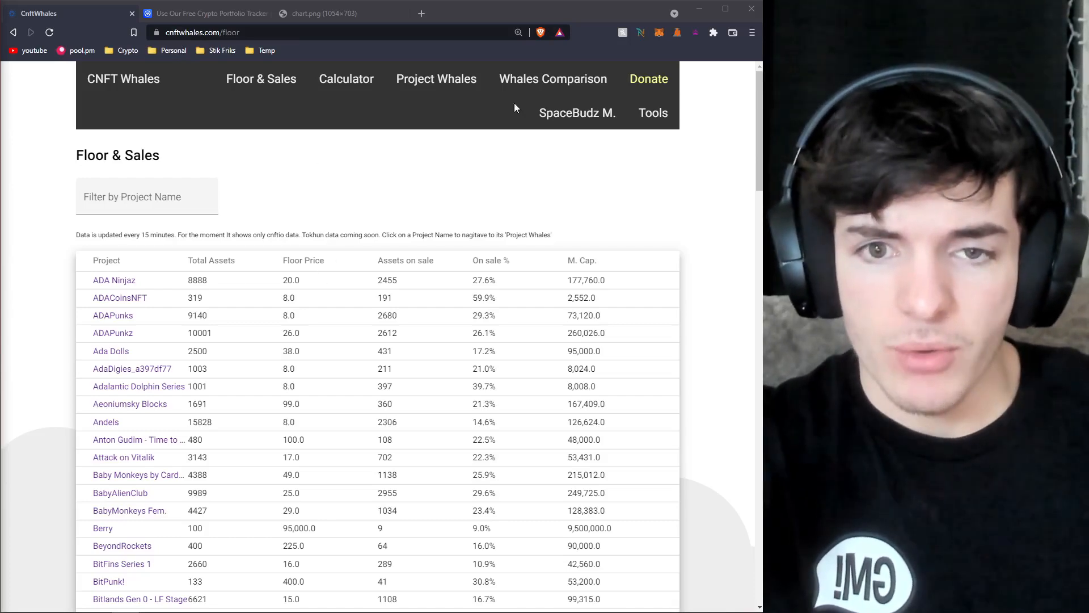
Step: Go to the CNFT Whales Calculator page with its staking-address valuation field
click(346, 78)
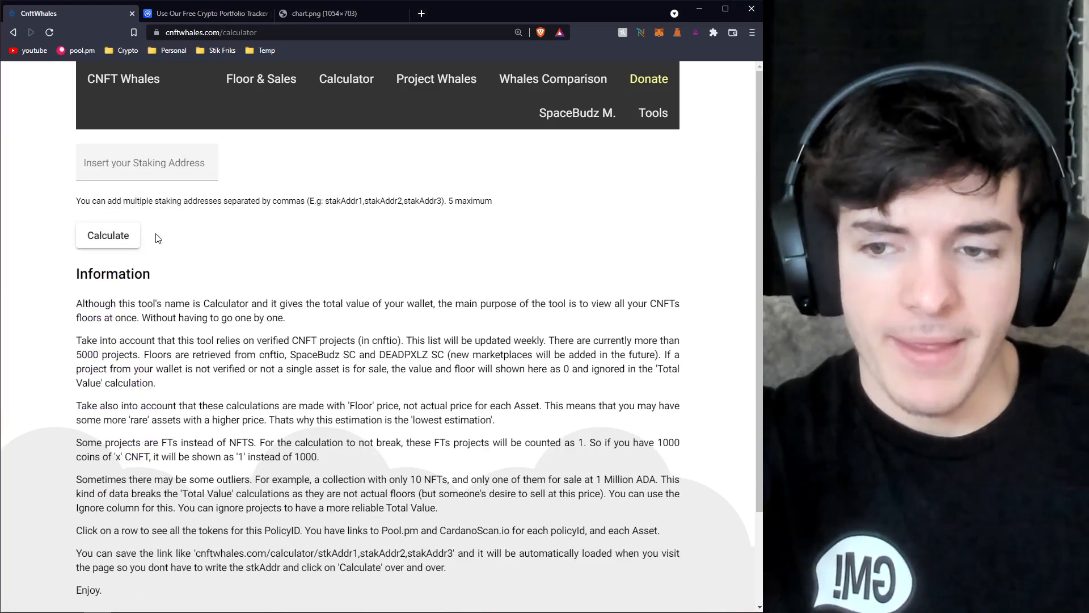
mouse_move(132, 230)
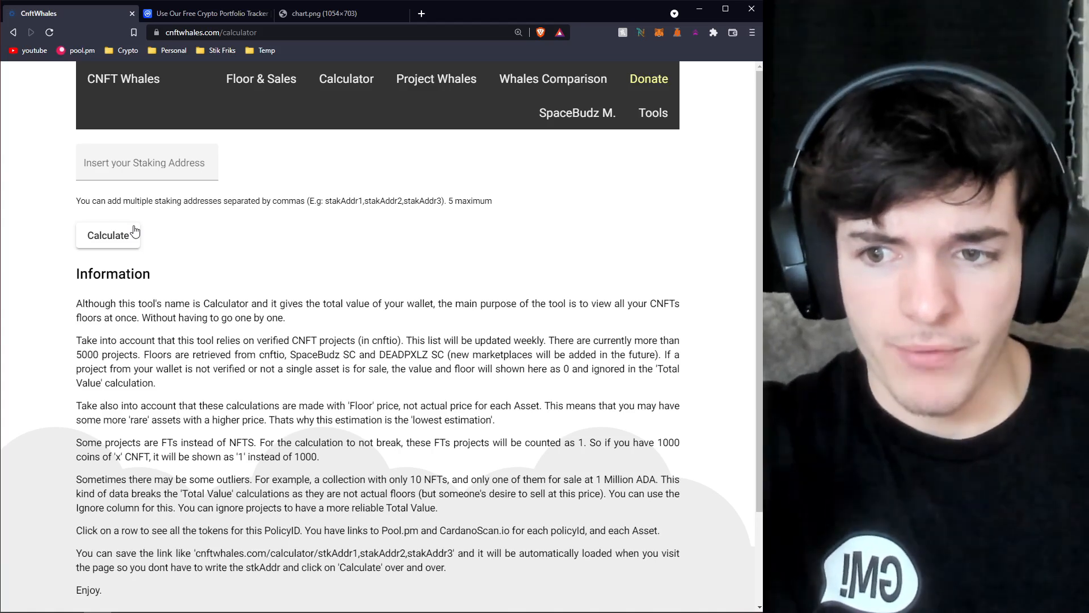
mouse_move(213, 110)
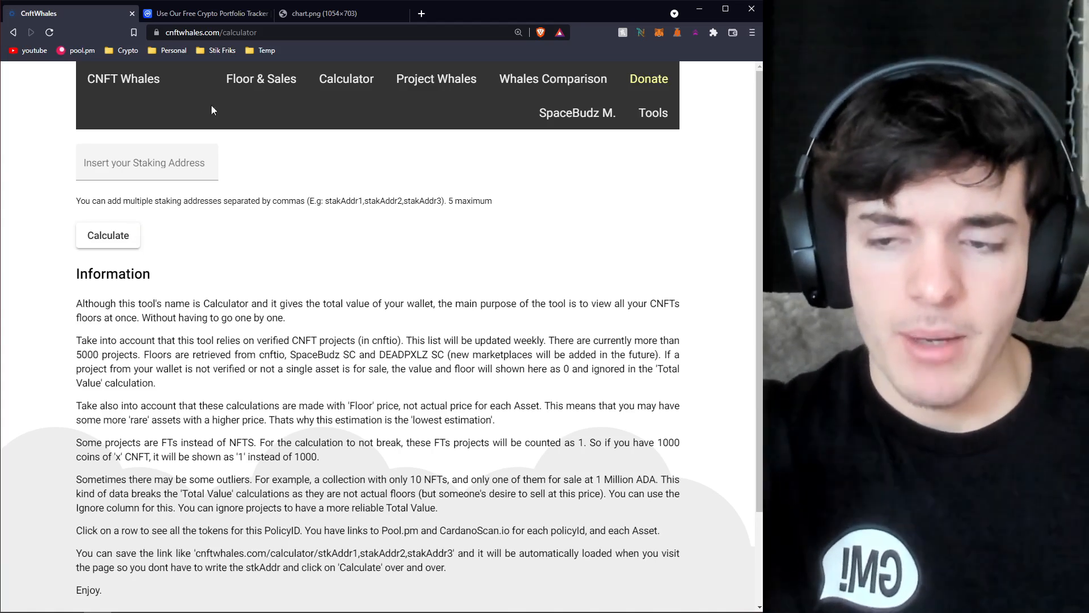
mouse_move(136, 248)
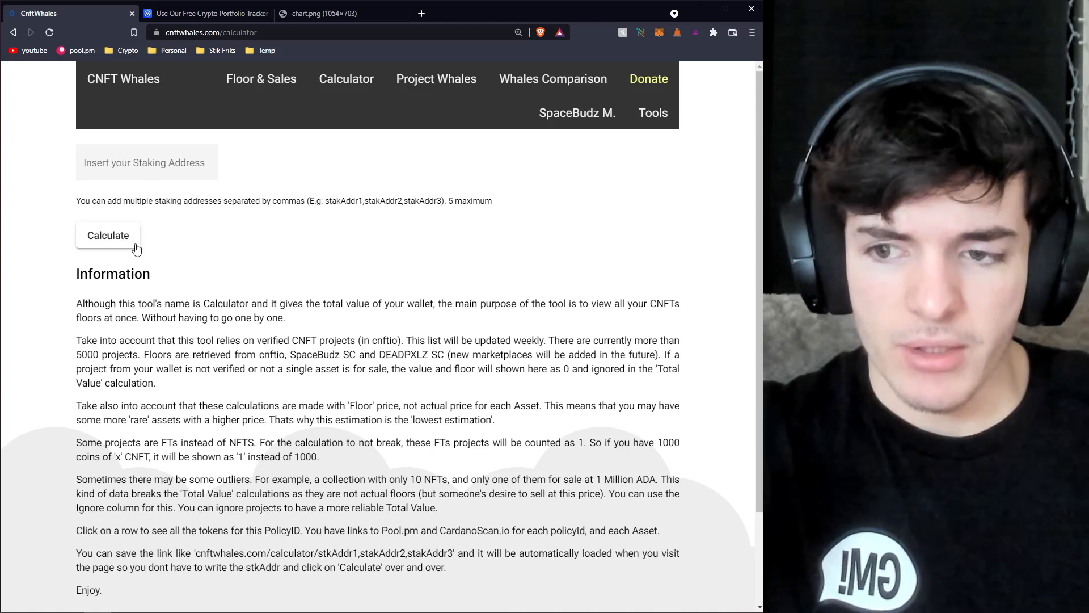
mouse_move(271, 13)
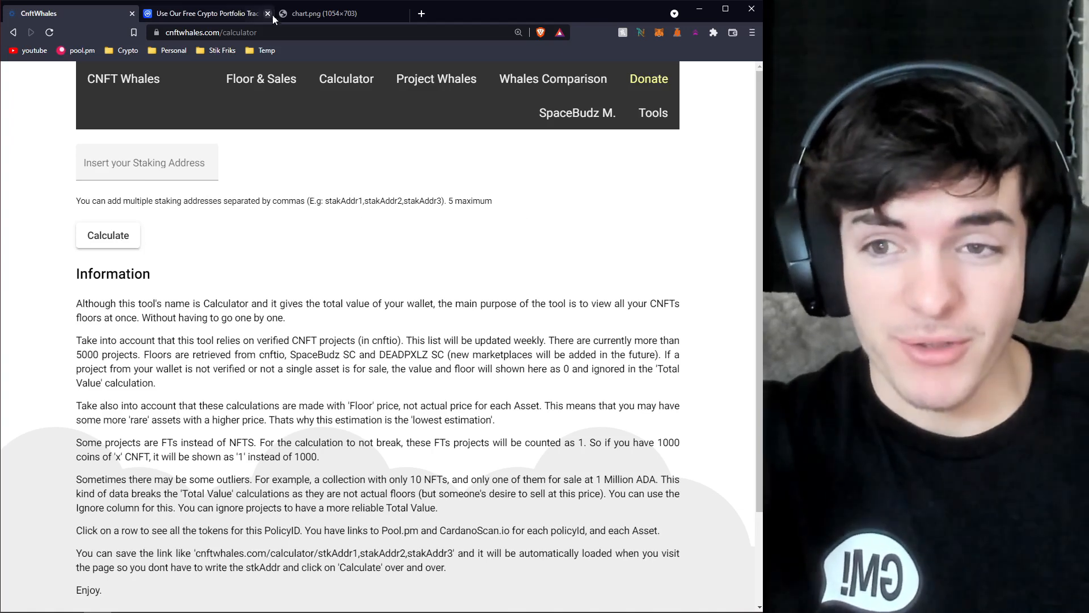
mouse_move(203, 13)
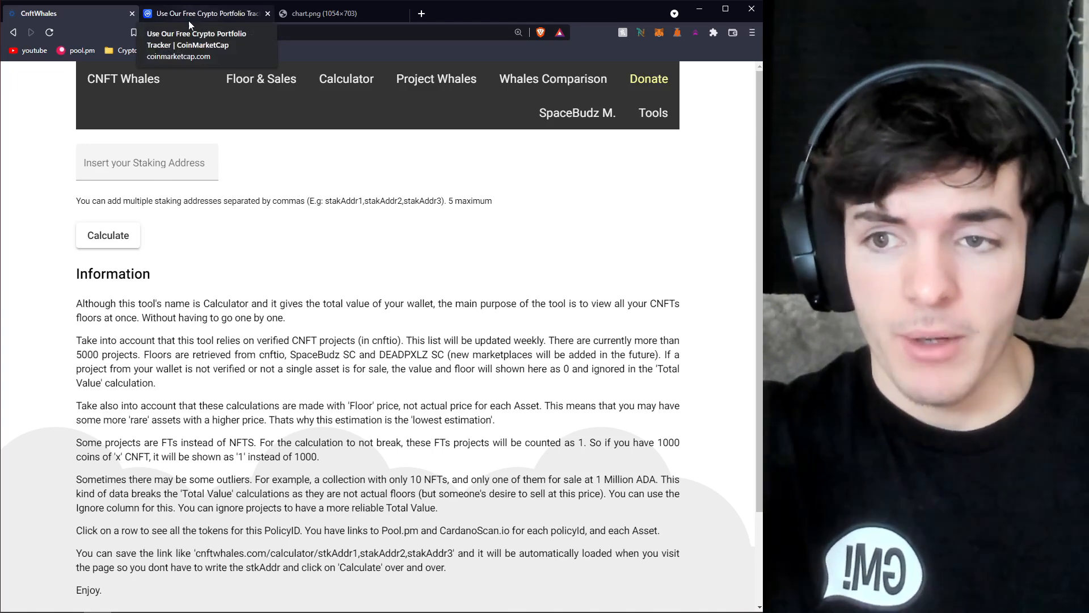
Step: Switch to the CoinMarketCap portfolio tracker showing an empty portfolio
click(206, 13)
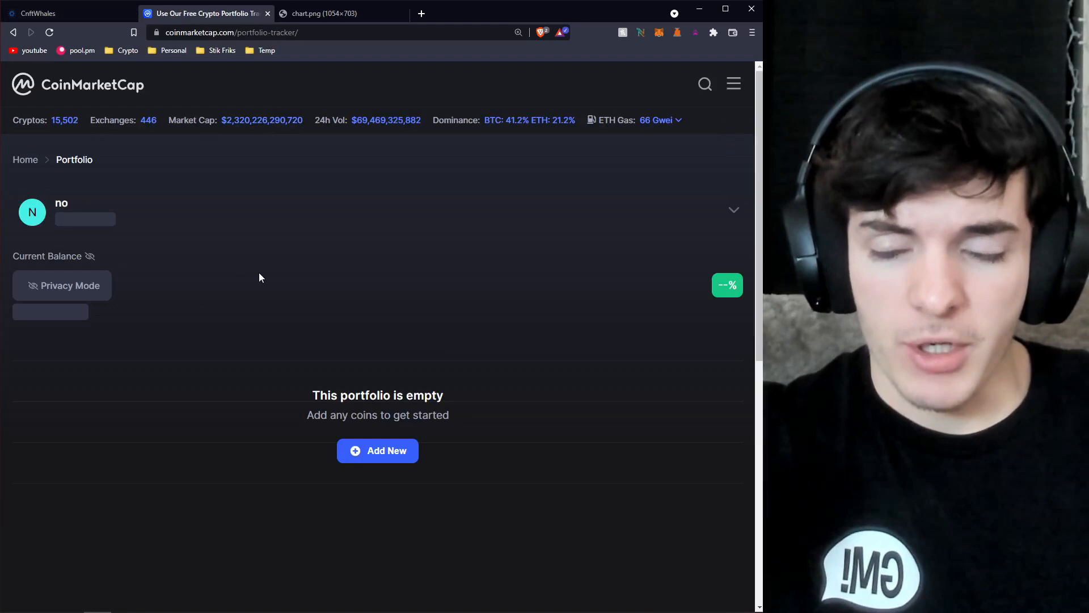
mouse_move(173, 216)
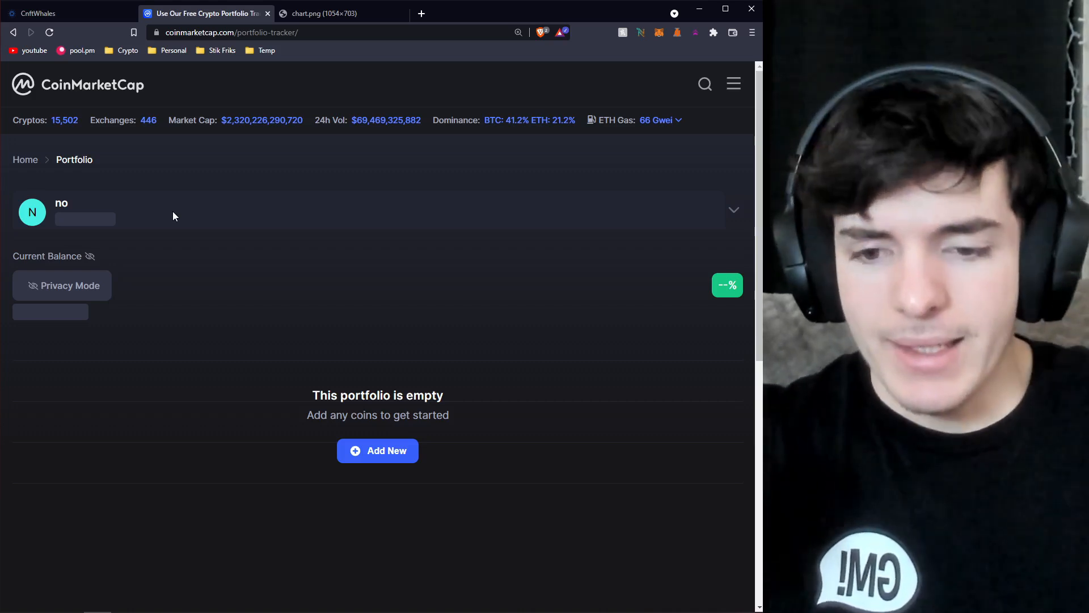
mouse_move(238, 213)
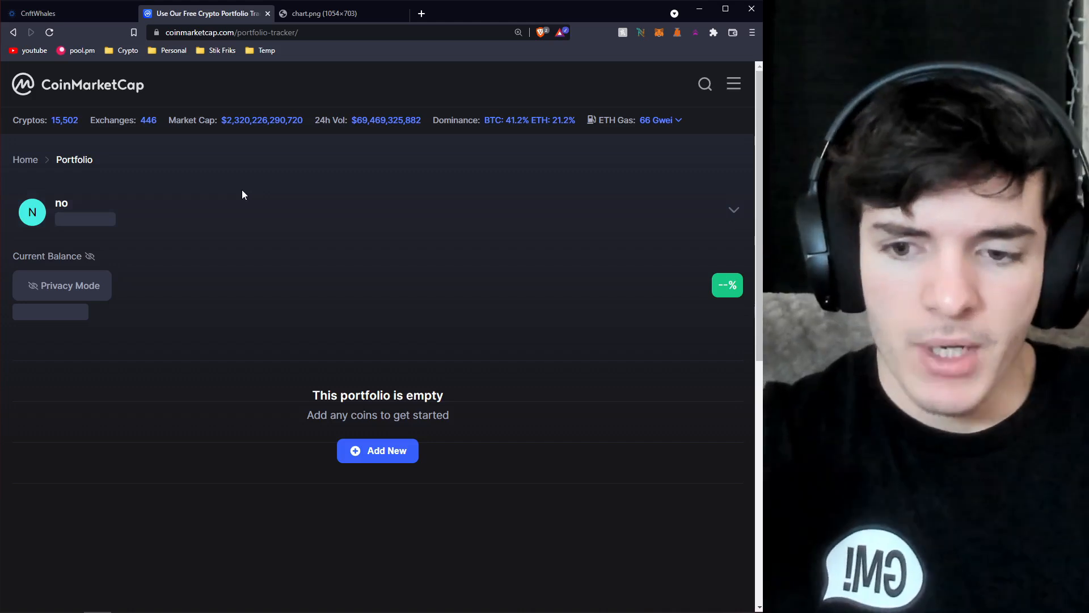
mouse_move(246, 178)
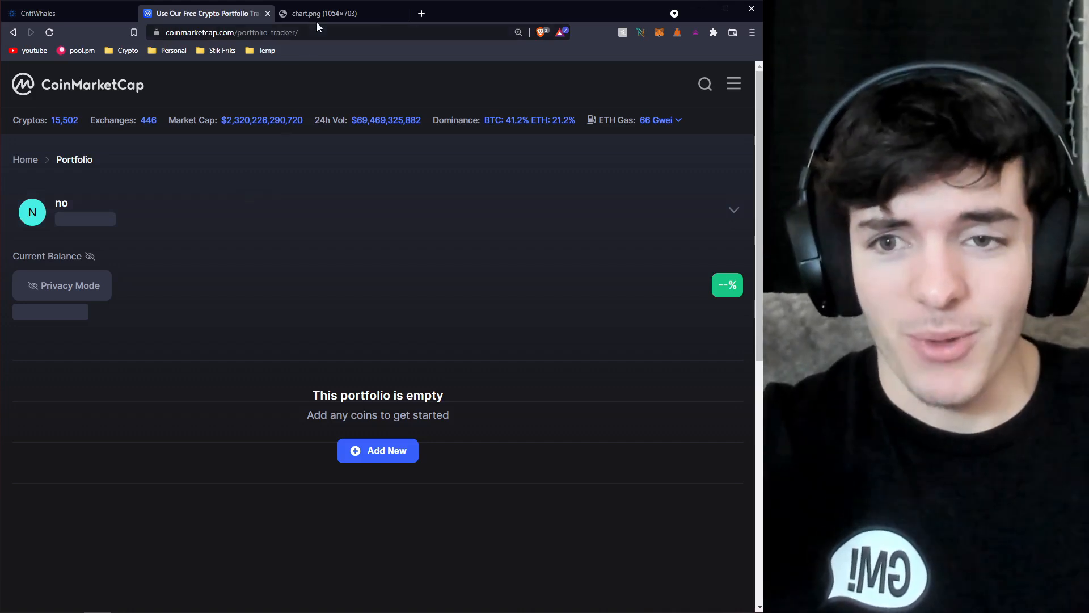
mouse_move(324, 13)
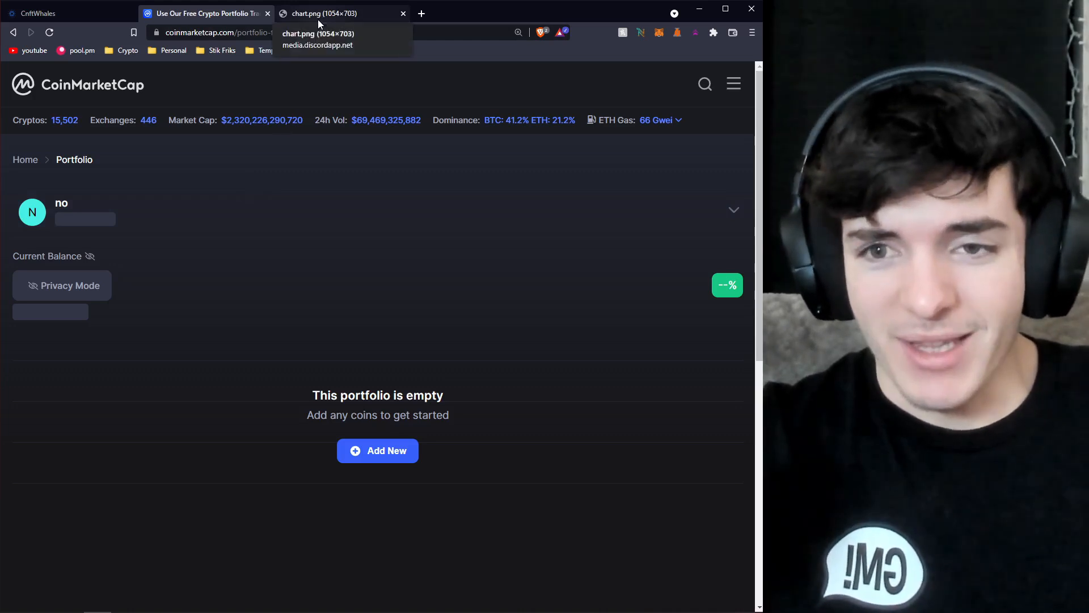
Step: Show the chart.png pie of holdings: ADA 72%, CNFTs 17%, ERGO 10%
click(341, 13)
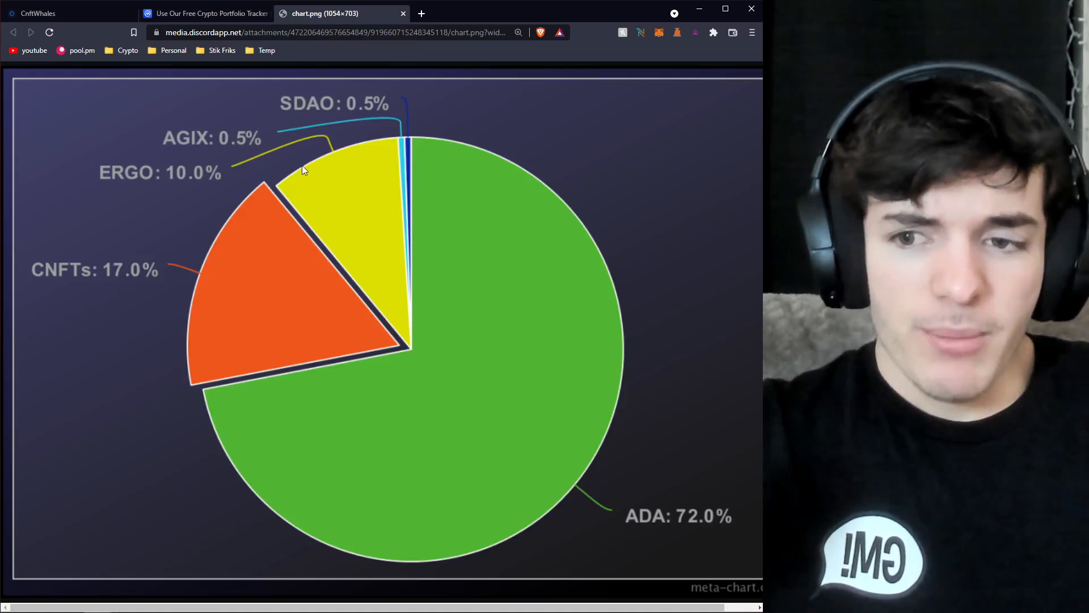
mouse_move(311, 180)
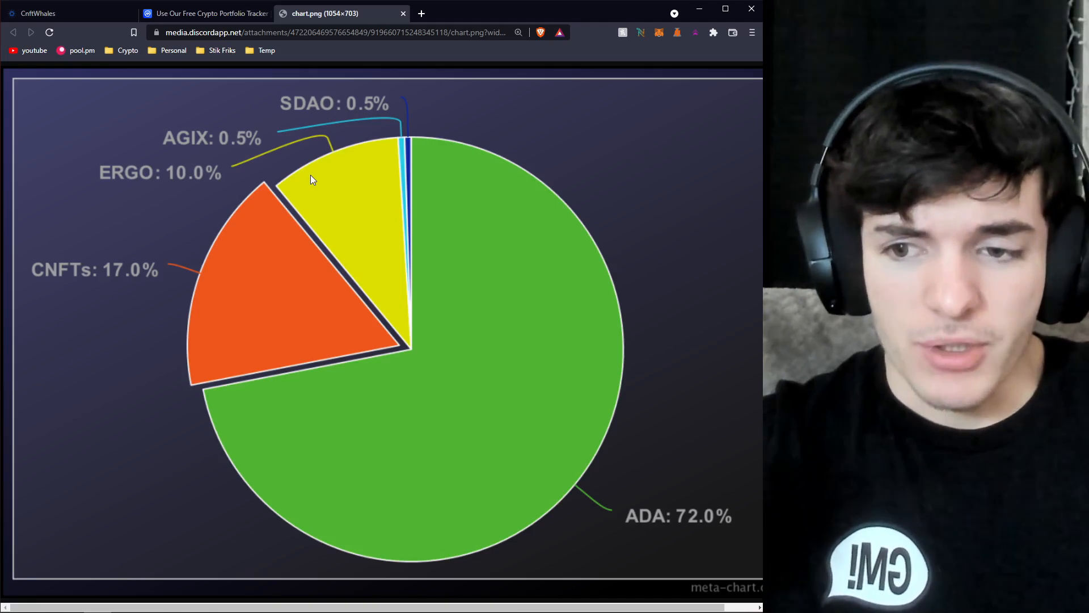
mouse_move(97, 280)
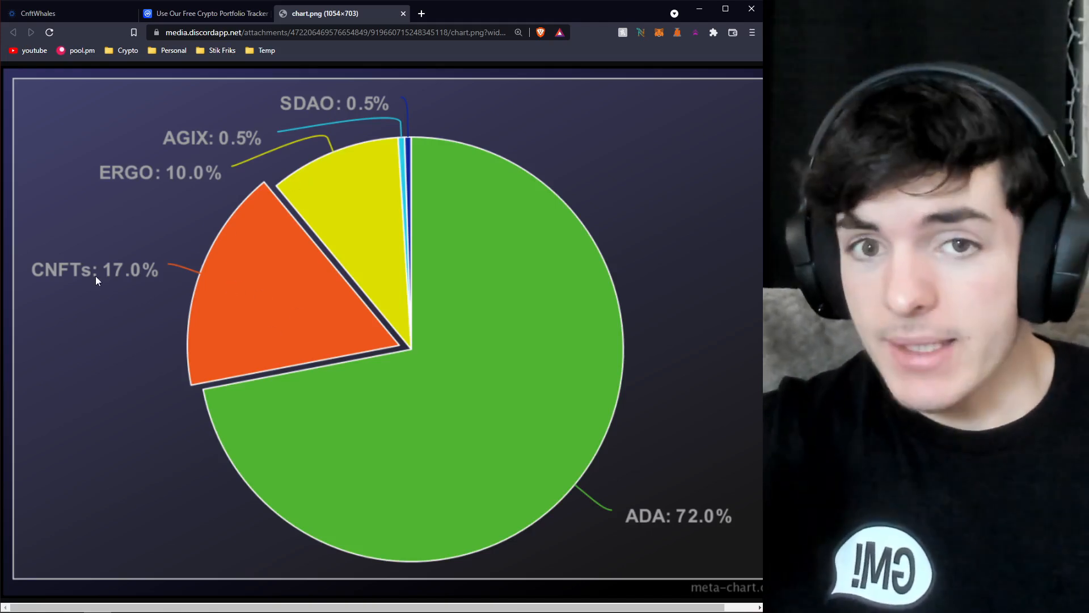
mouse_move(250, 307)
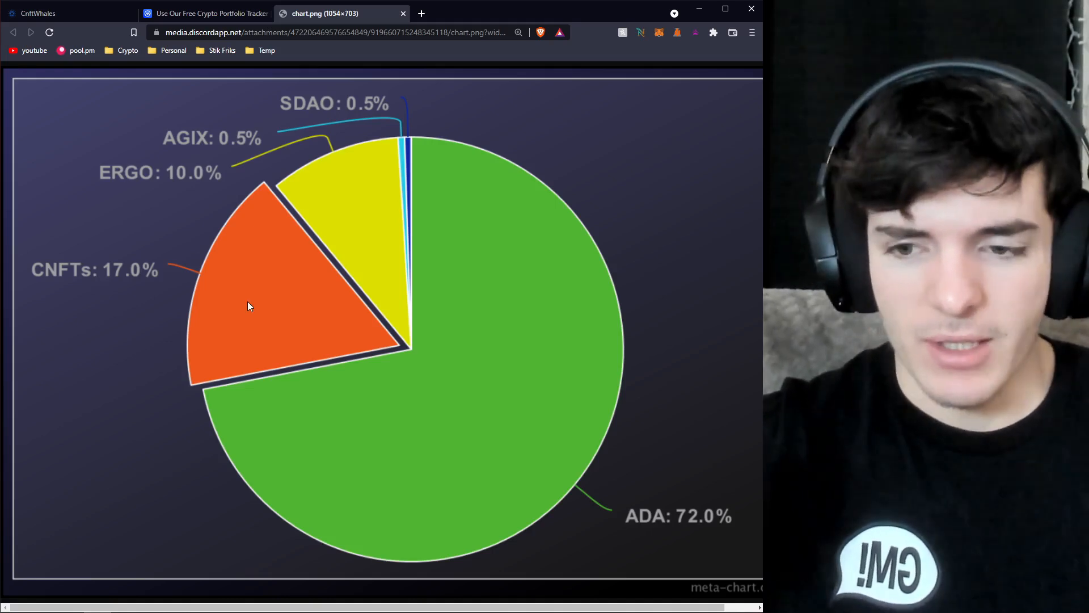
mouse_move(250, 248)
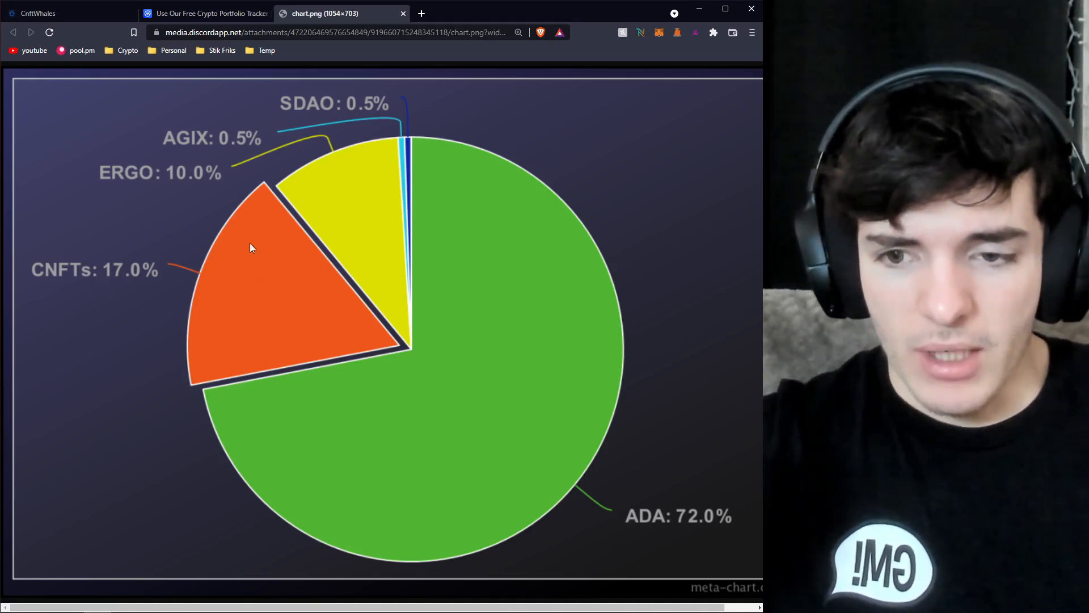
mouse_move(238, 305)
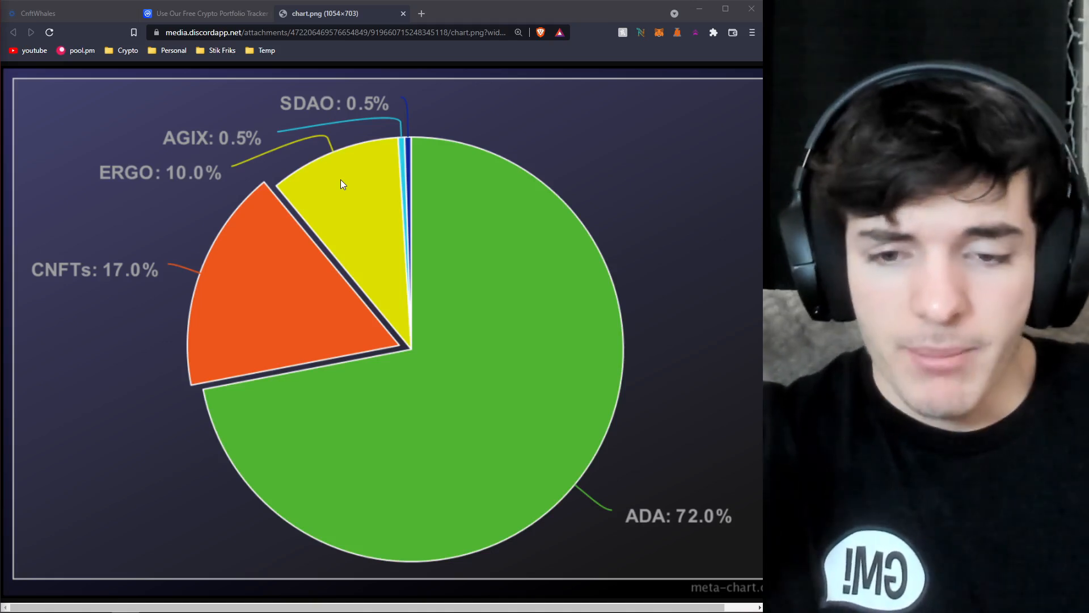
mouse_move(490, 315)
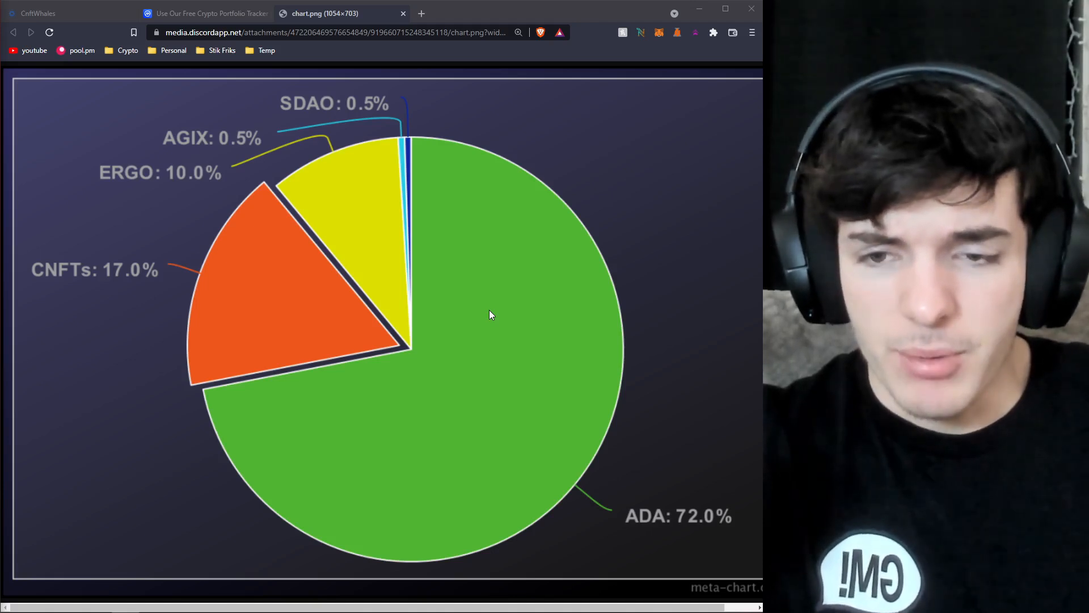
mouse_move(507, 347)
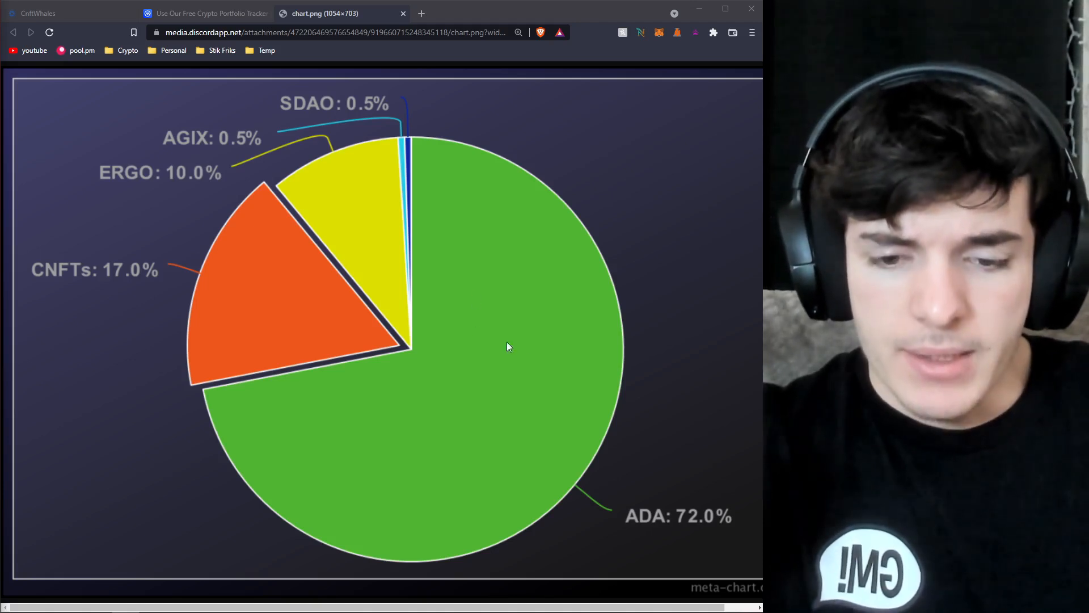
mouse_move(212, 137)
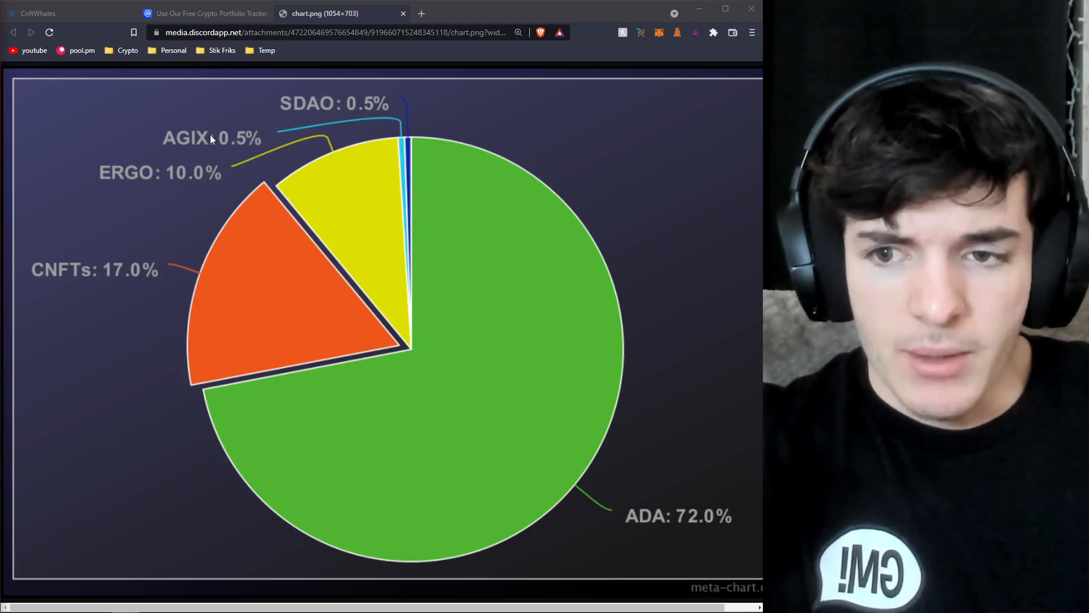
mouse_move(240, 131)
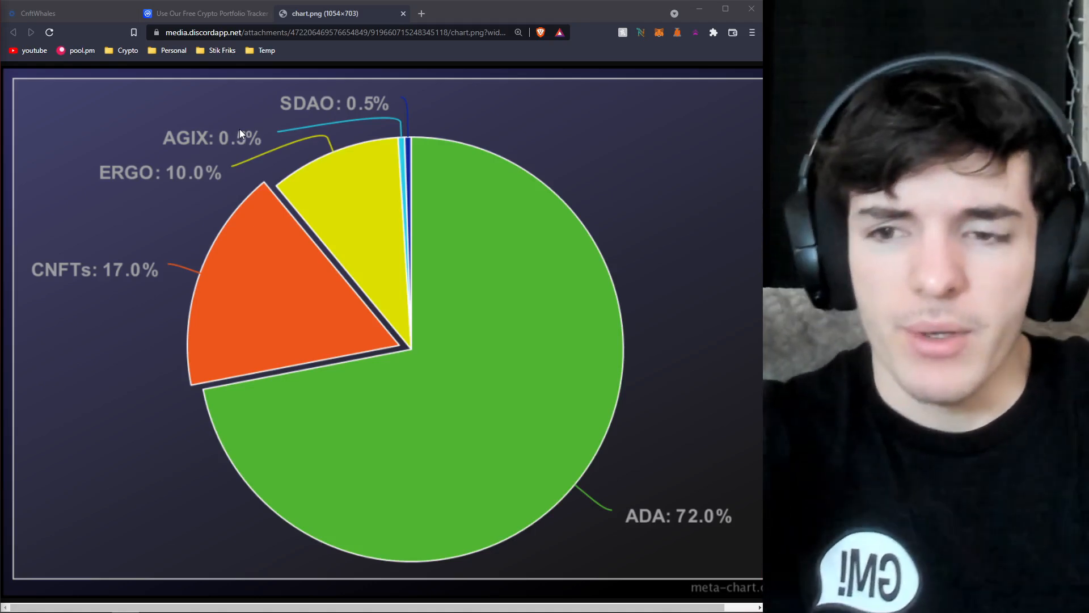
mouse_move(66, 159)
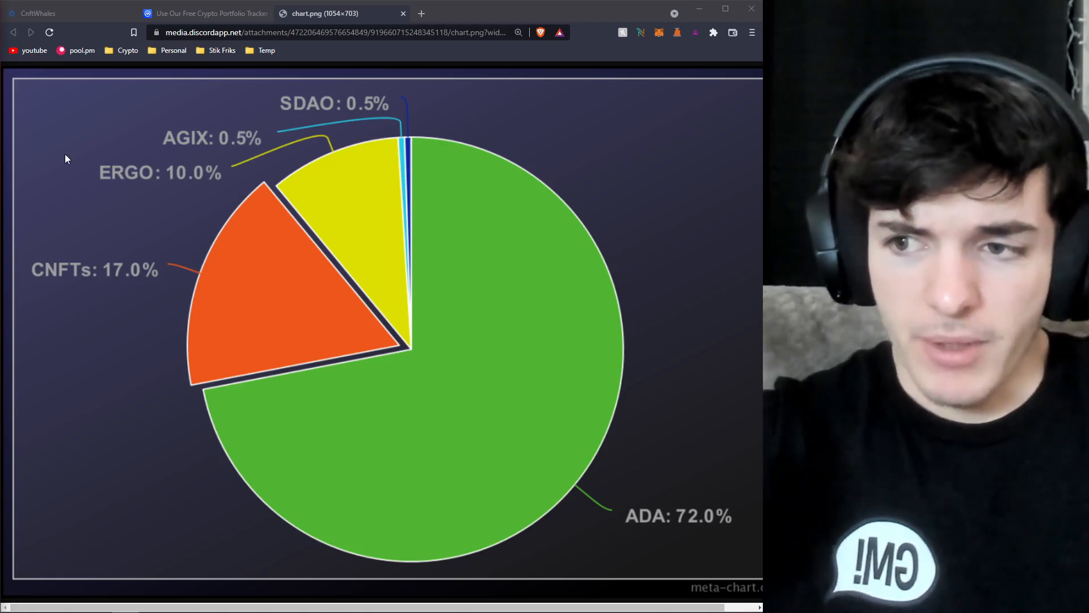
mouse_move(333, 108)
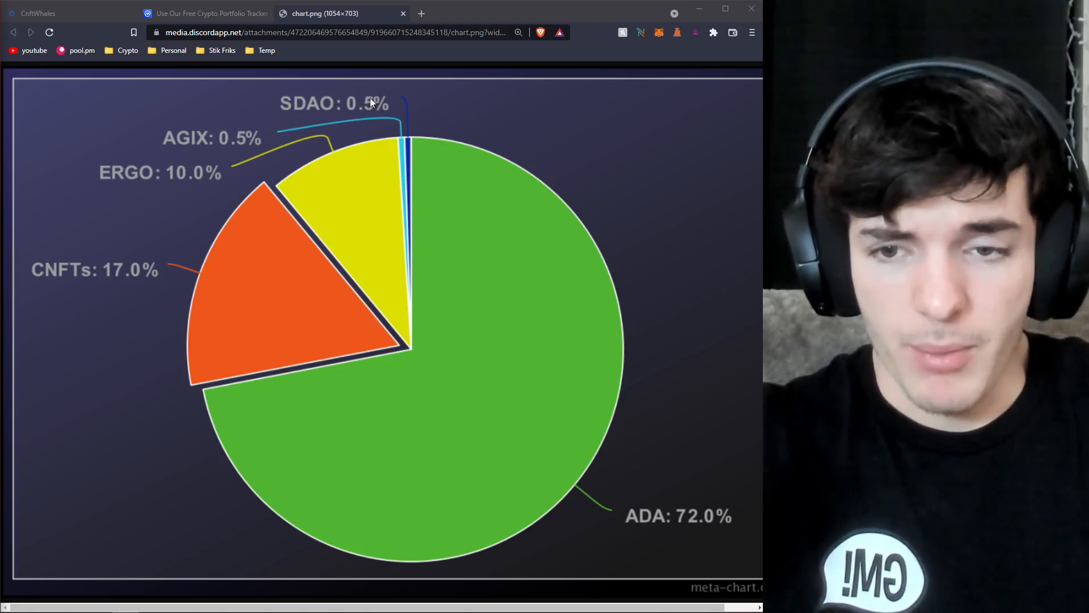
mouse_move(320, 125)
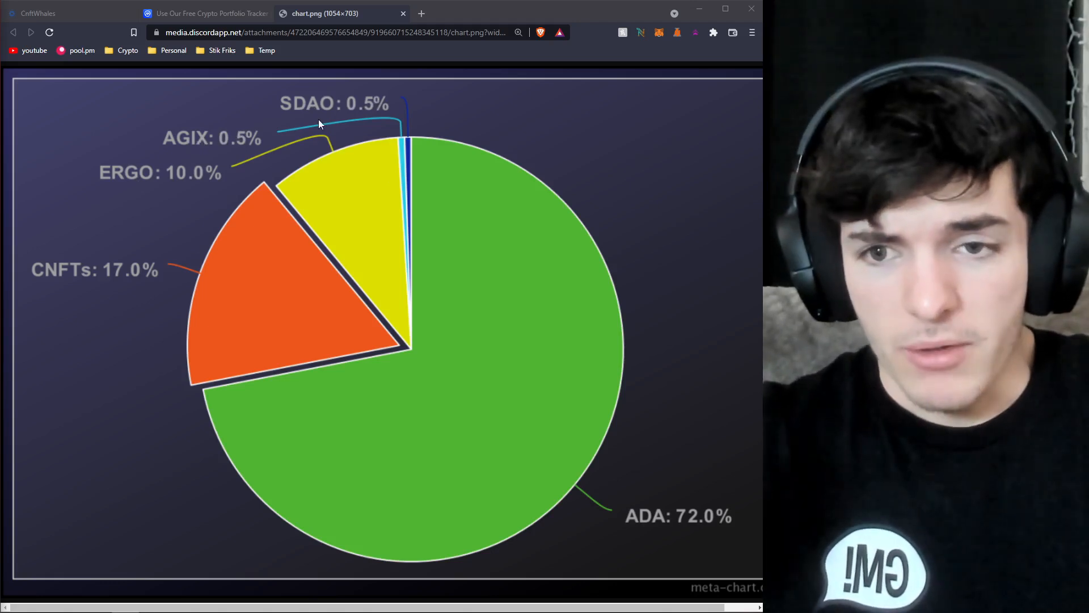
mouse_move(294, 144)
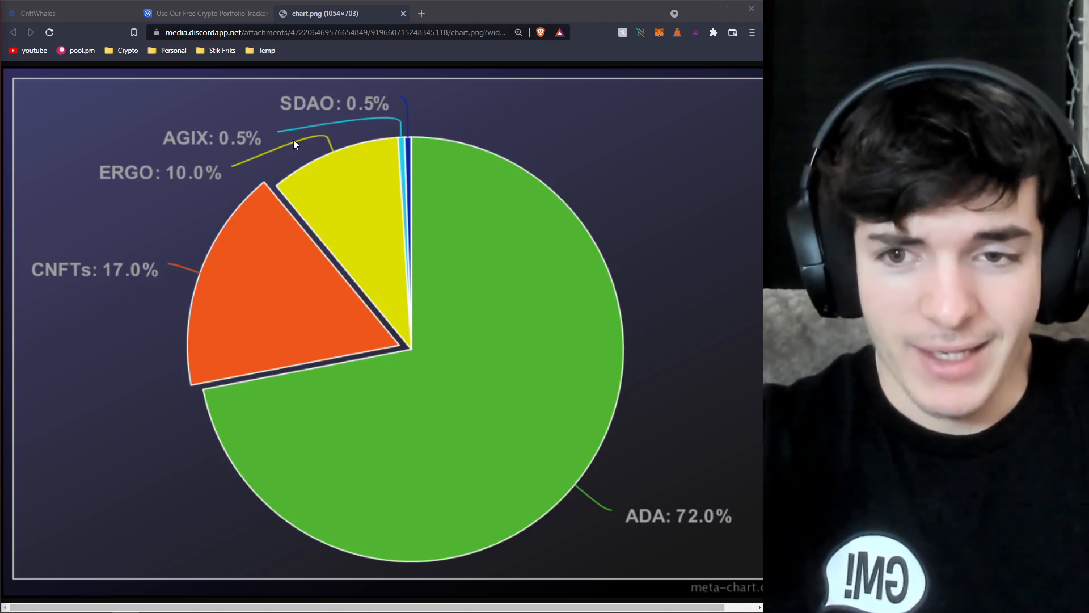
mouse_move(301, 109)
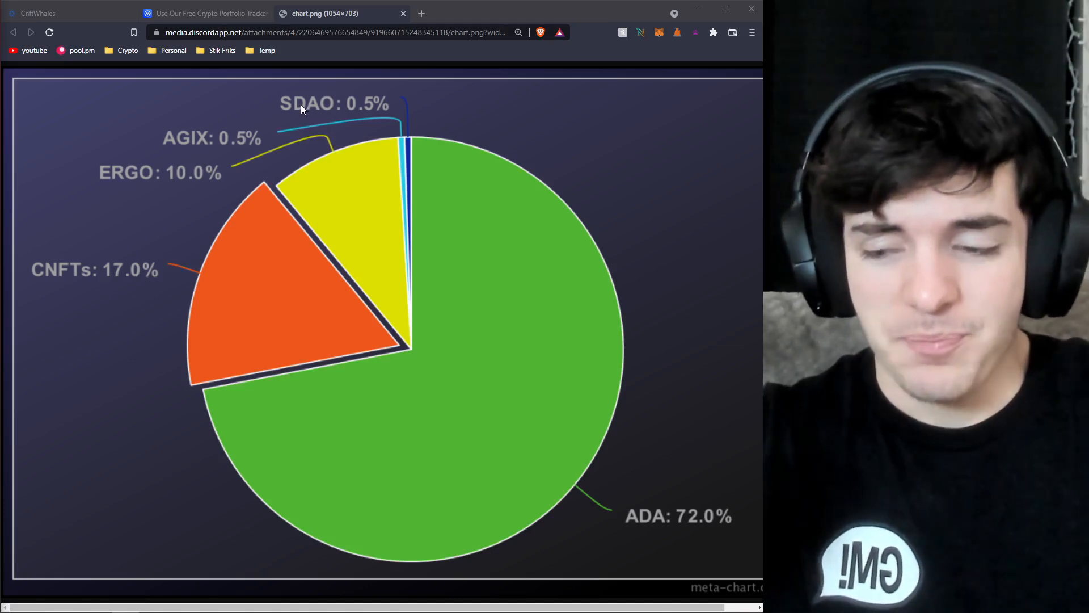